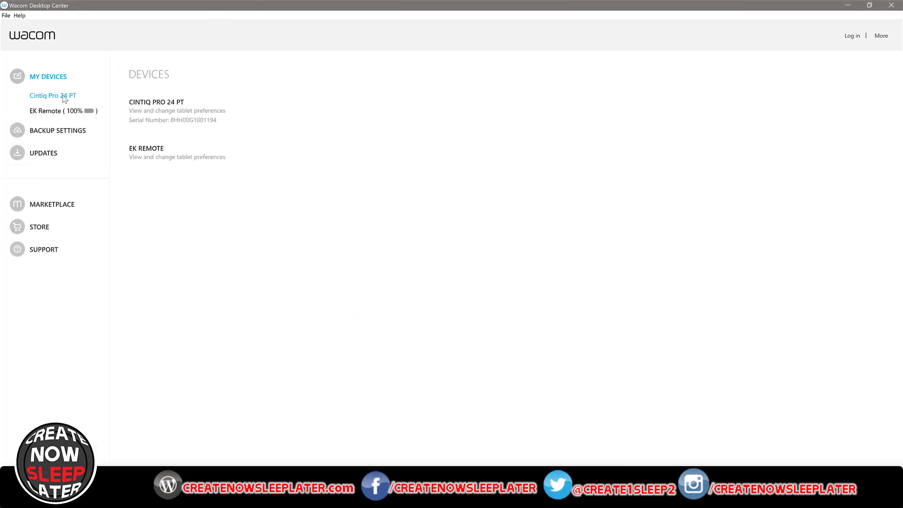
Select the Cintiq Pro 24 PT and open its Display Settings, waiting while it loads
left_click(53, 96)
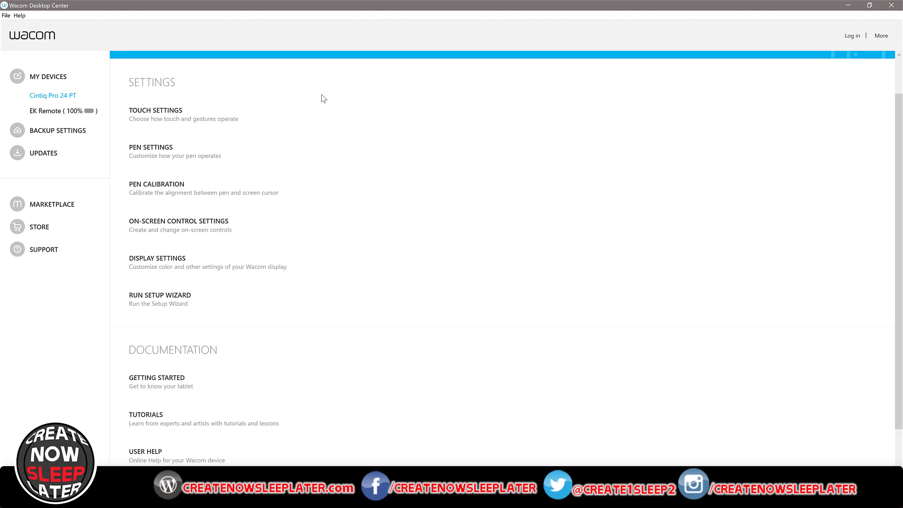
mouse_move(169, 262)
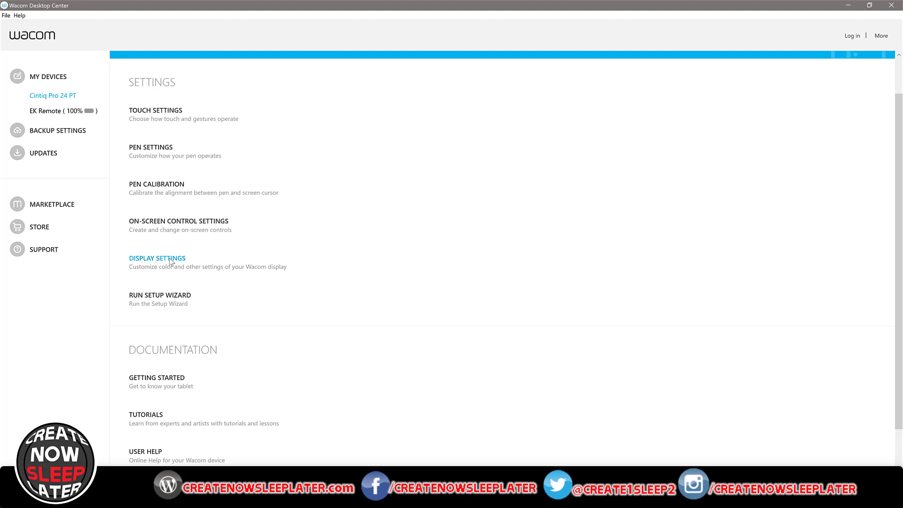
left_click(157, 258)
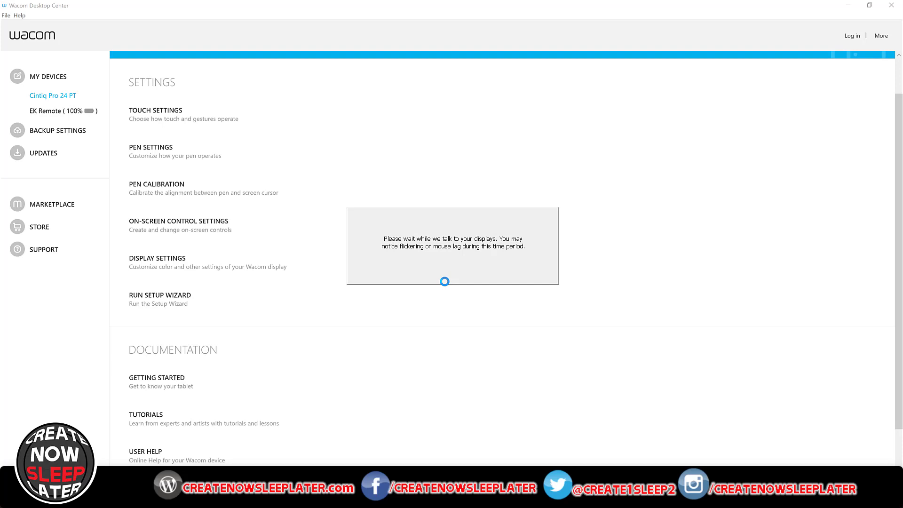
Move the Wacom Display Settings window to the centre of the screen
left_click(157, 258)
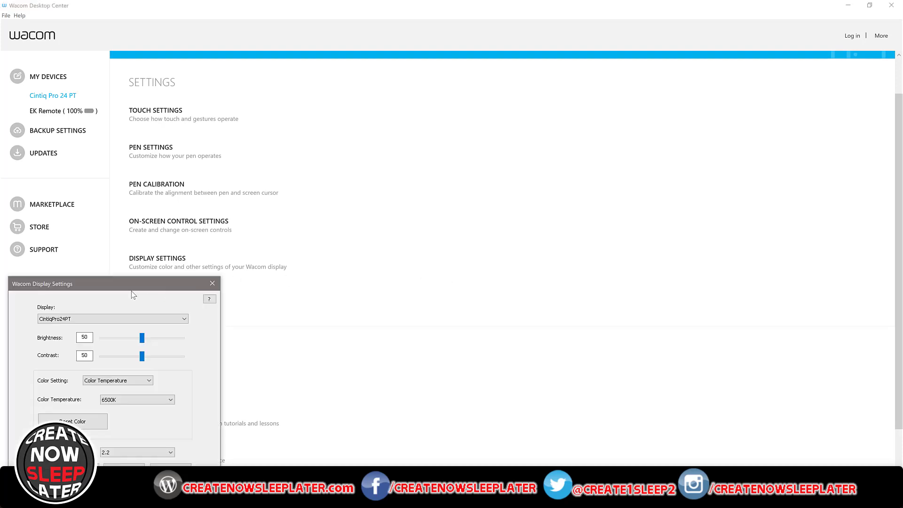
left_click_drag(113, 283, 467, 162)
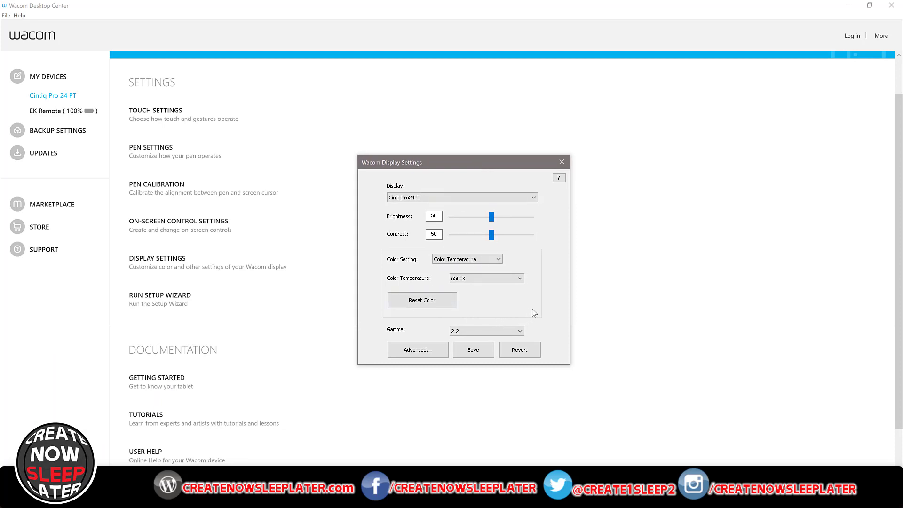
mouse_move(536, 213)
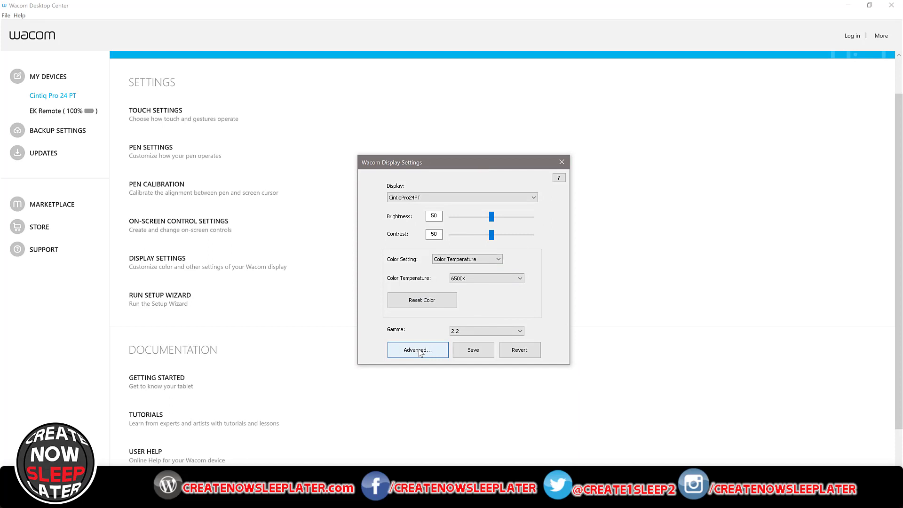
In Advanced options, change Fan Speed from Auto to Low Speed, then save
left_click(418, 350)
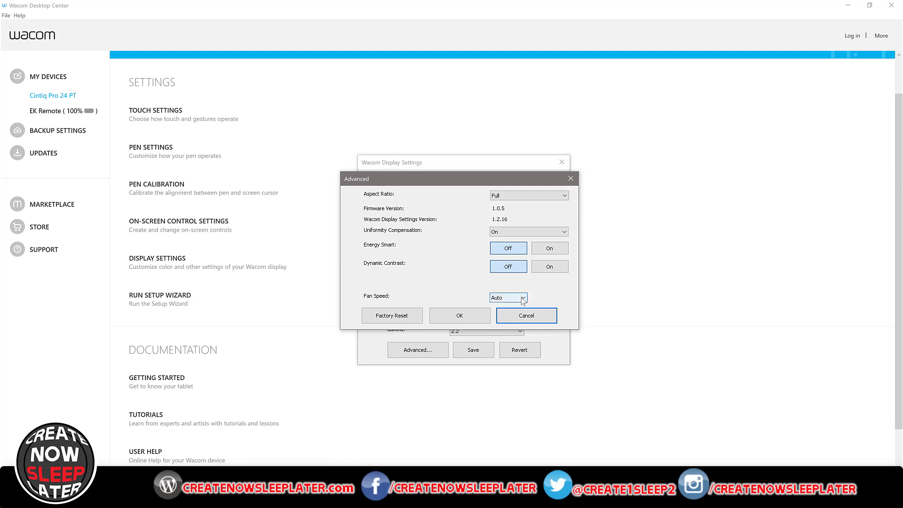
left_click(521, 298)
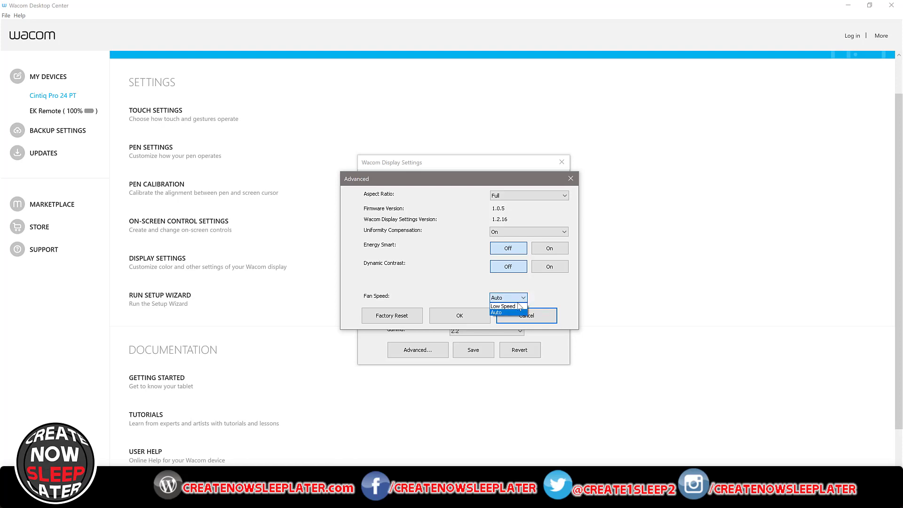
left_click(503, 305)
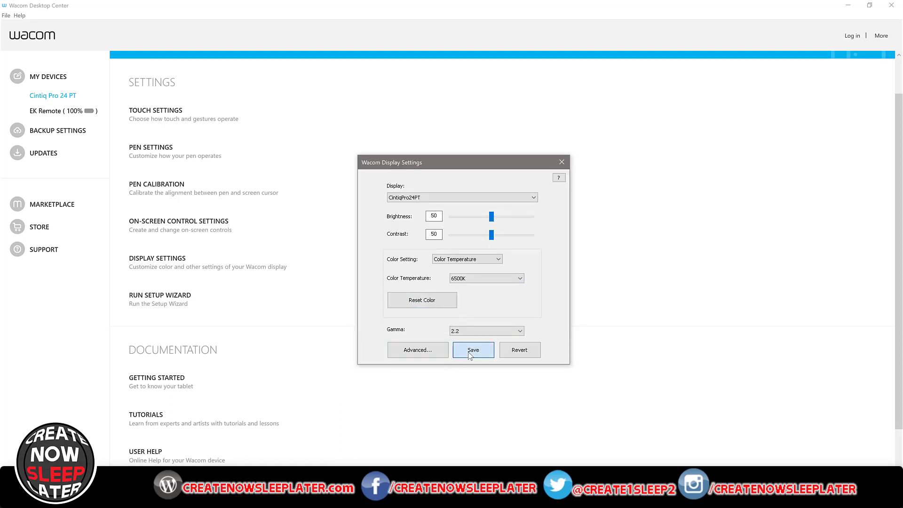
left_click(473, 350)
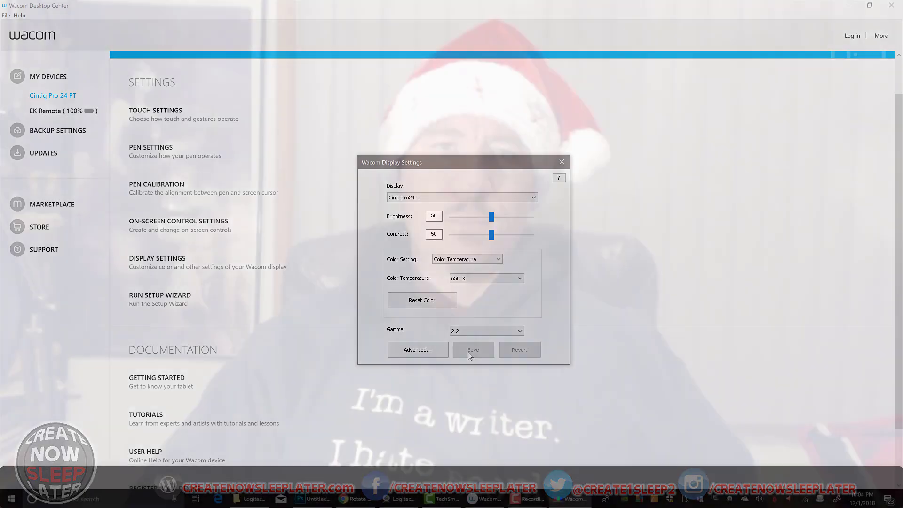